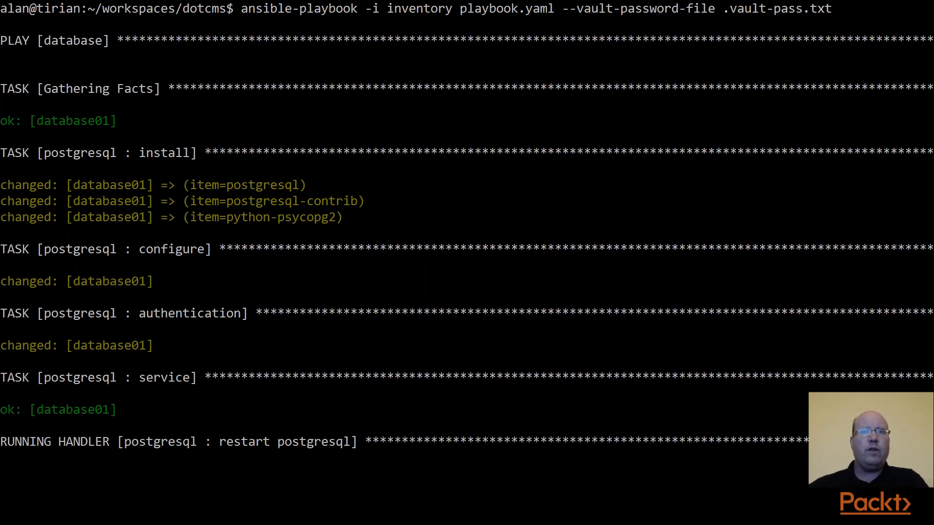
Scroll through the playbook output showing PostgreSQL installed and configured on database01.
scroll(down, 3)
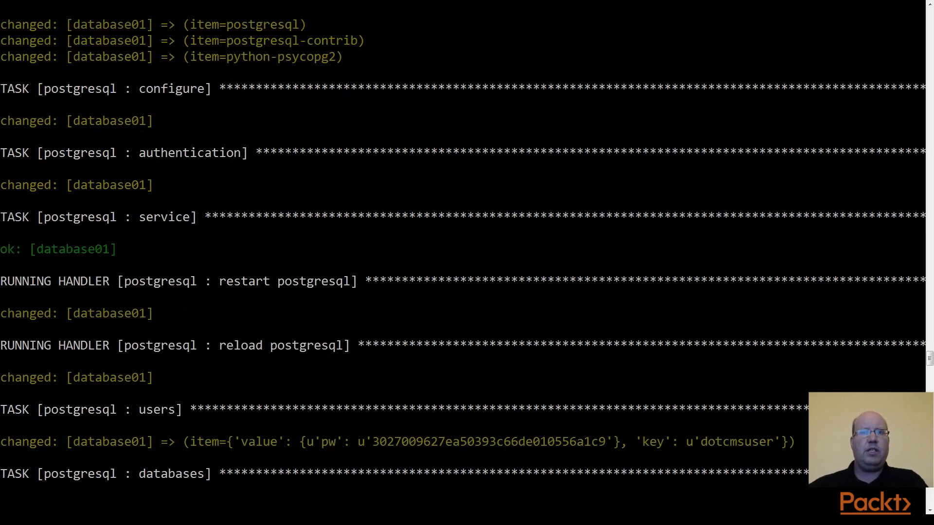
scroll(down, 3)
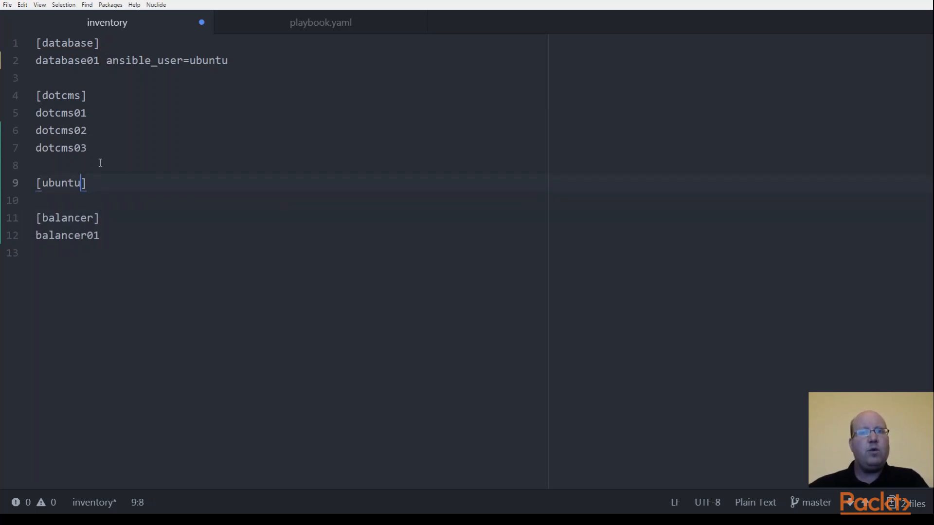
Change the [ubuntu] inventory group header to [ubuntu:children].
text(:children)
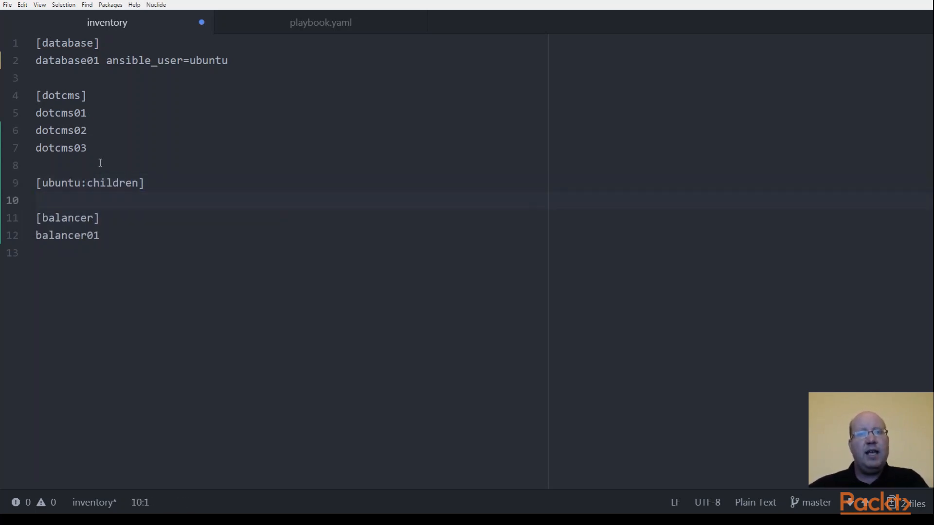
text(da)
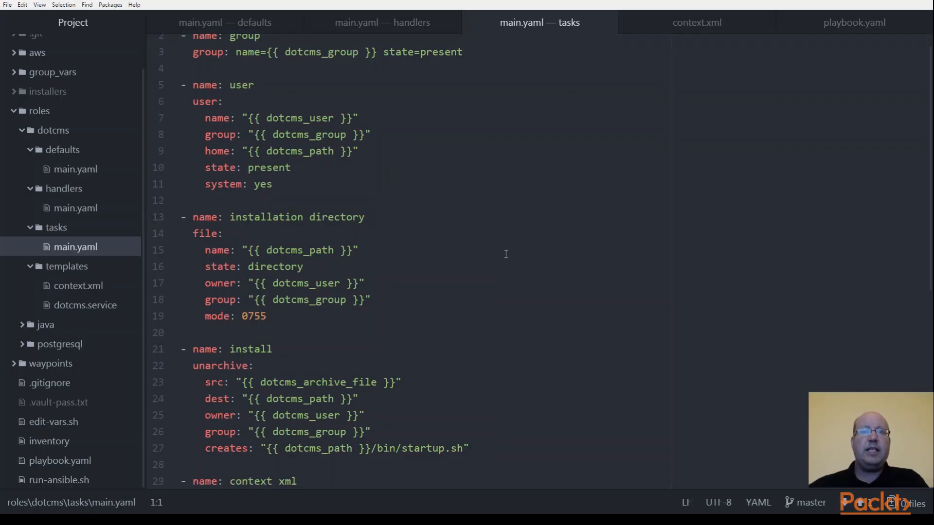
Browse the dotcms tasks file and open roles/haproxy/templates/haproxy.cfg from the project tree.
scroll(down, 3)
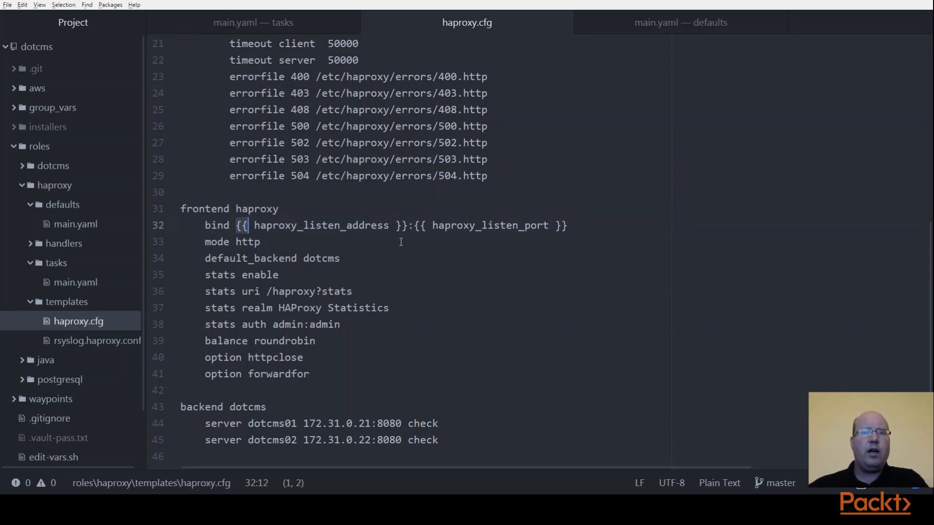
click(259, 242)
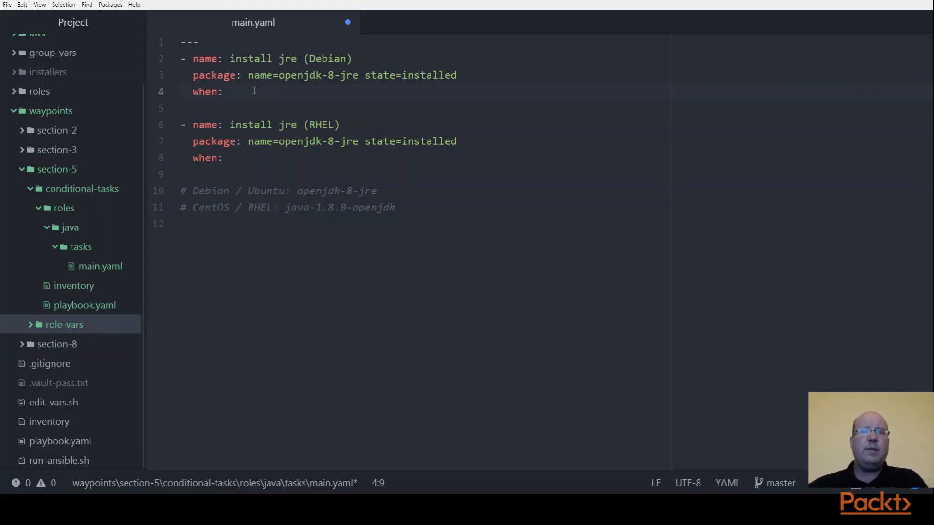
Fill the when: conditions with ansible_os_family == 'Debian' and == 'RedHat' for the two JRE tasks.
text(ansible_os_)
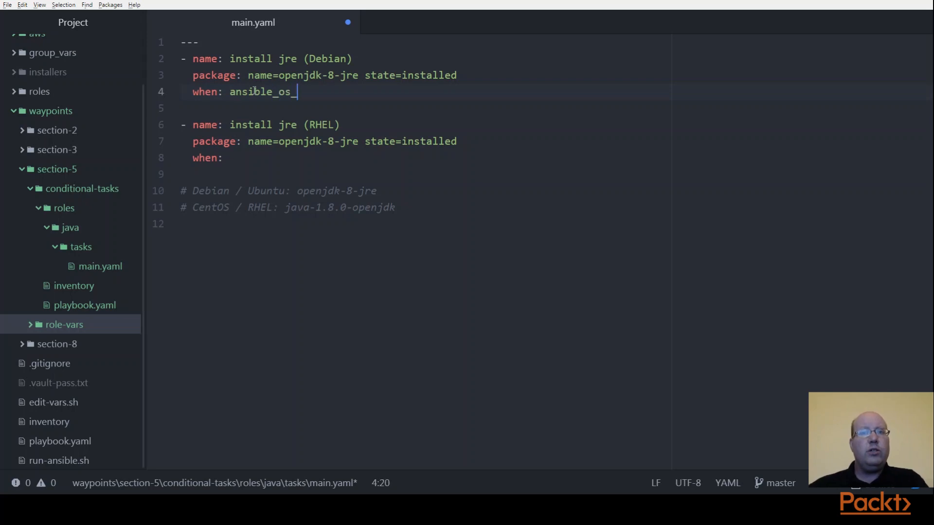
text(family:)
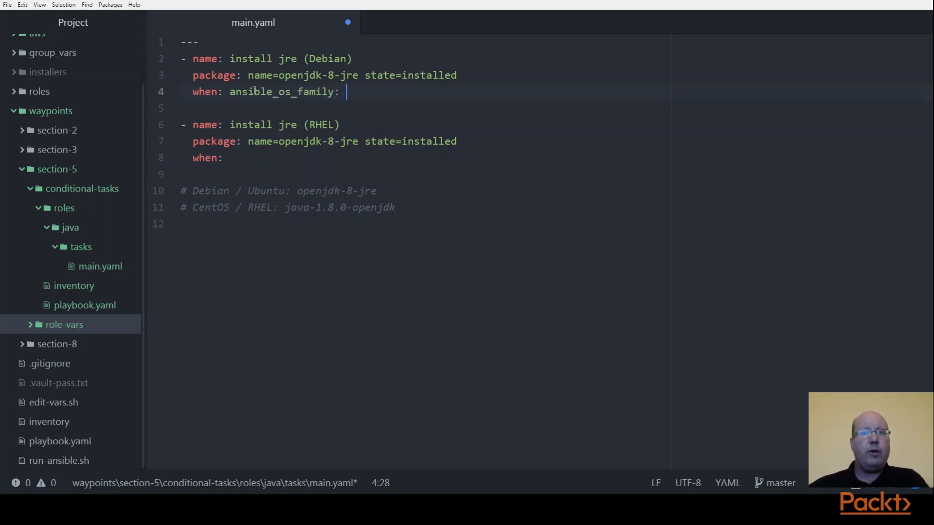
text(== '')
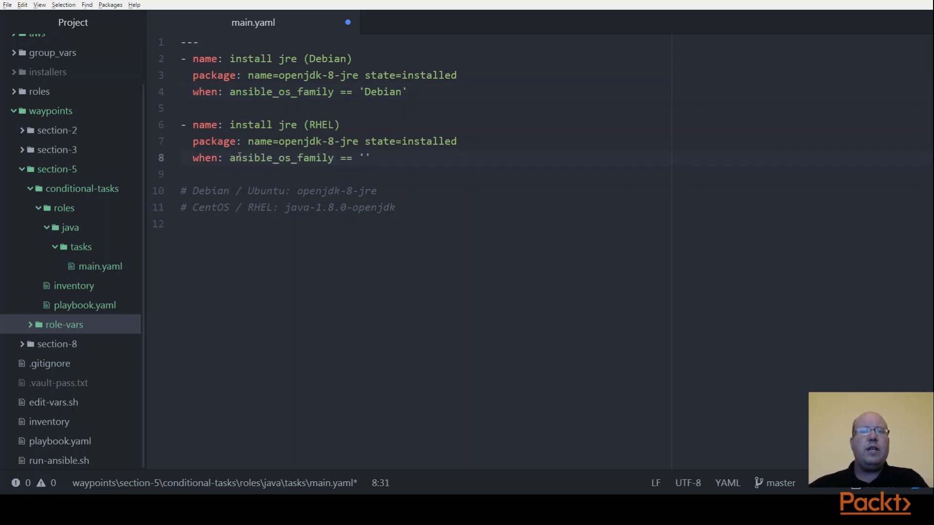
text(RedHat)
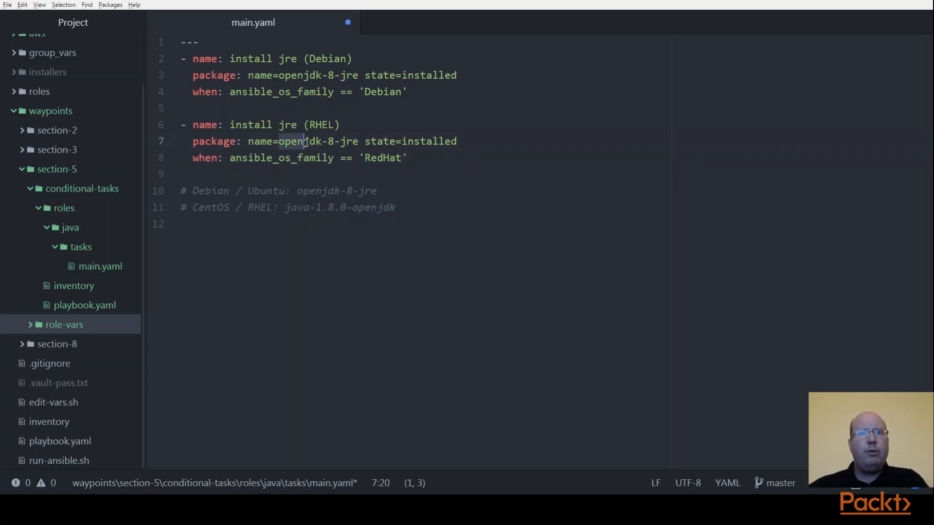
Change the RHEL task's package to java-1.8.0-openjdk and tidy the stray indentation.
text(java-1.8.0-openjdk)
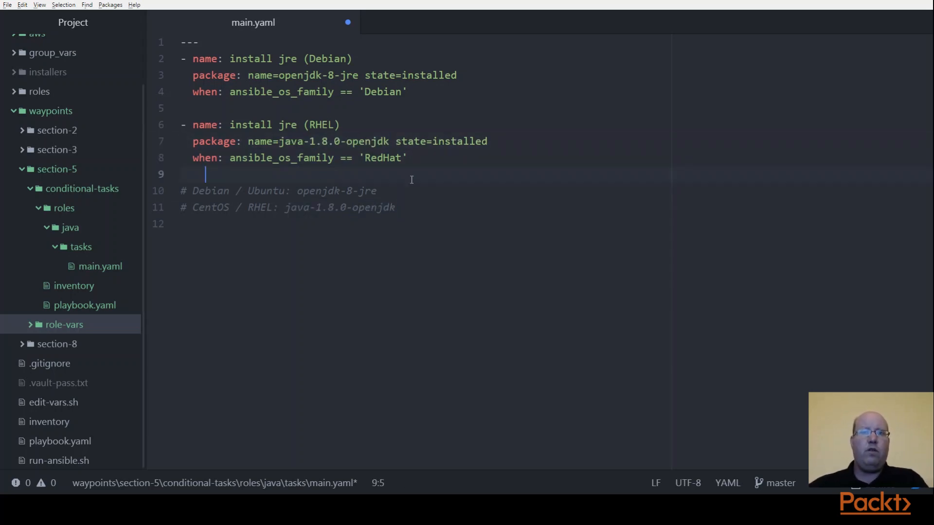
key(Home)
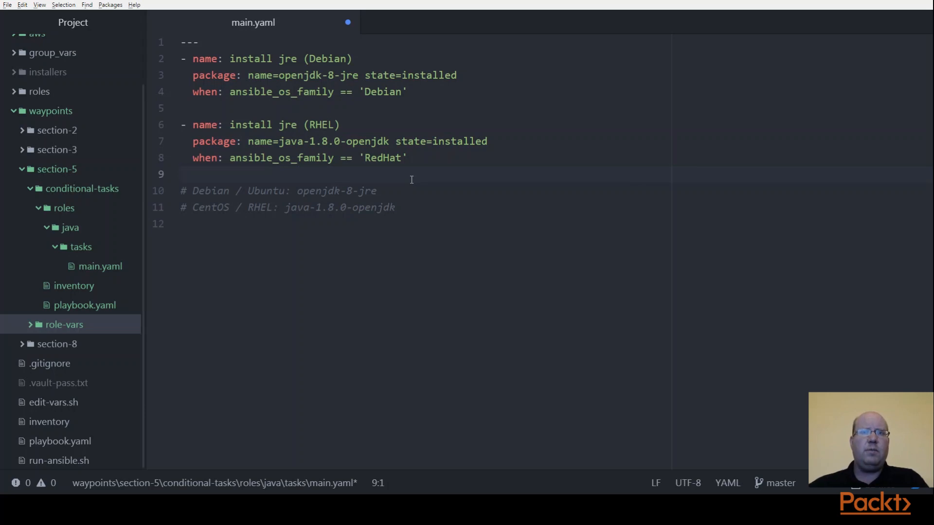
click(182, 174)
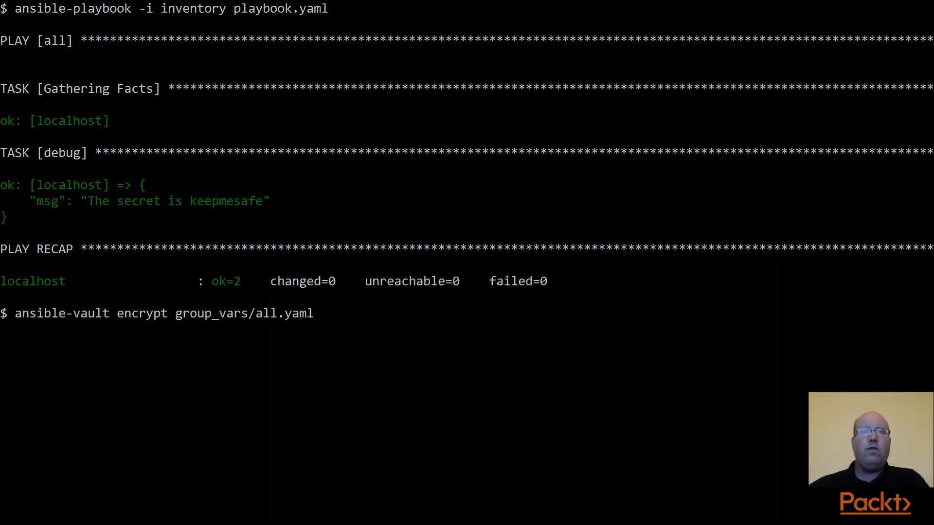
Run ansible-vault encrypt group_vars/all.yaml after the playbook printed the secret in plain text.
key(Return)
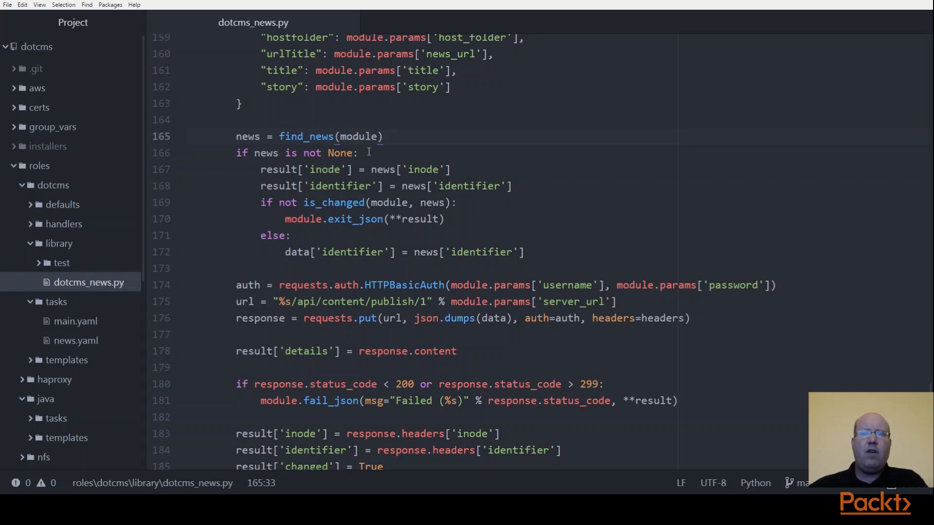
Open roles/dotcms/library/dotcms_news.py and place the cursor at the end of line 166.
click(360, 153)
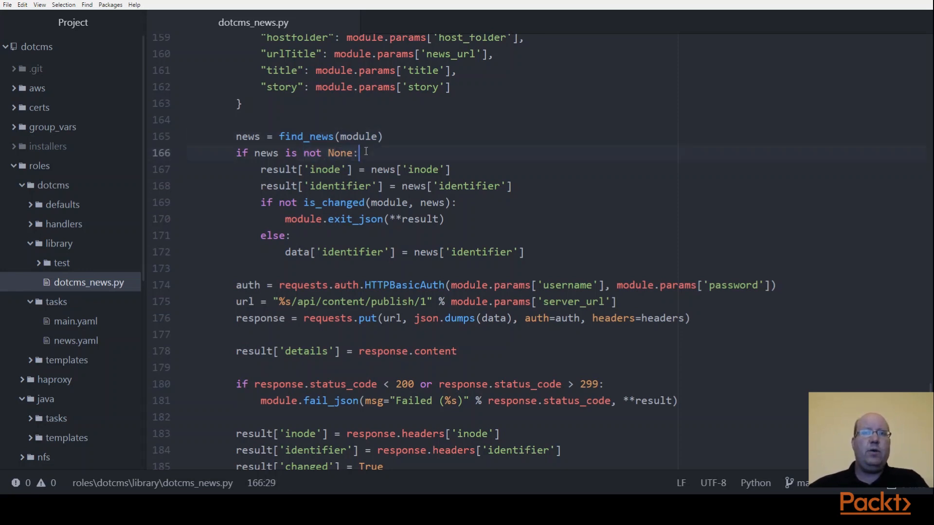